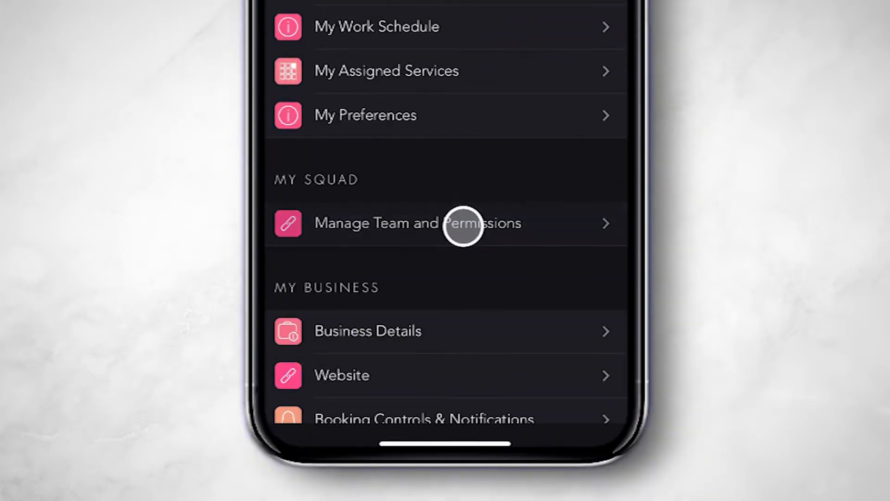
Go to Manage Team and Permissions and select Monty from the My Team list.
click(445, 223)
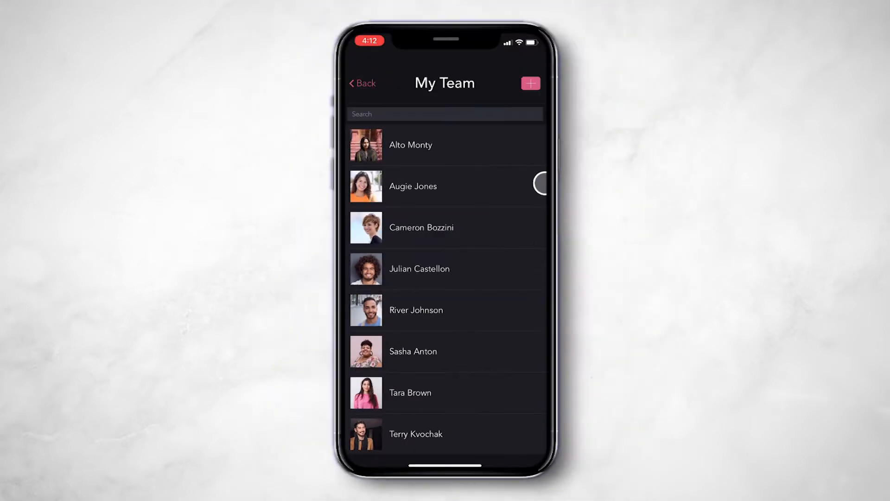
click(530, 82)
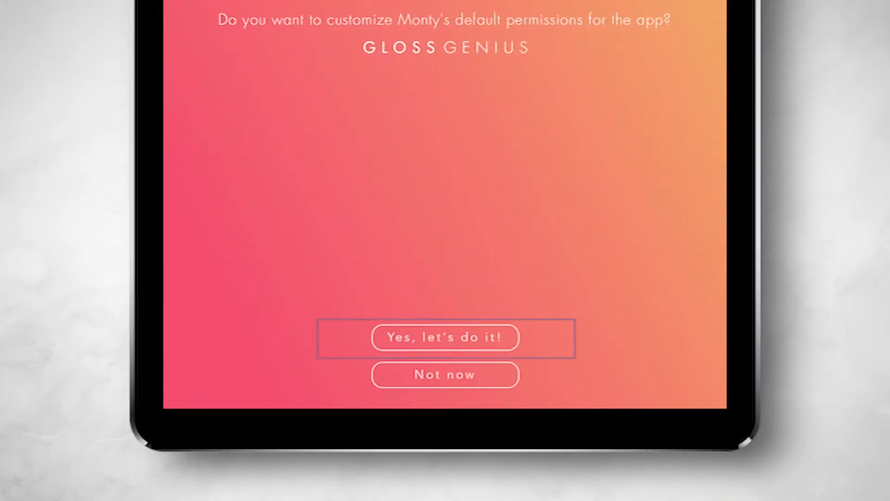
Agree to customize Monty's default permissions, reaching the Role picker.
click(445, 337)
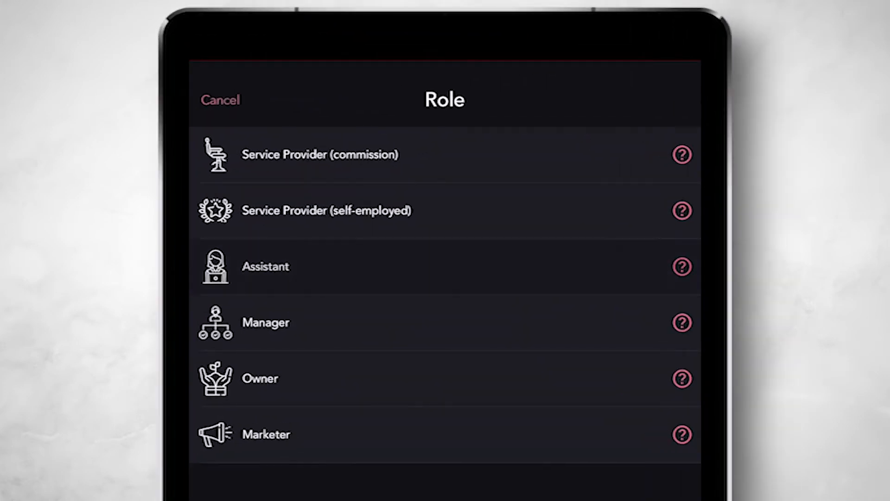
Assign Monty the Assistant role and review its access level summary.
click(681, 266)
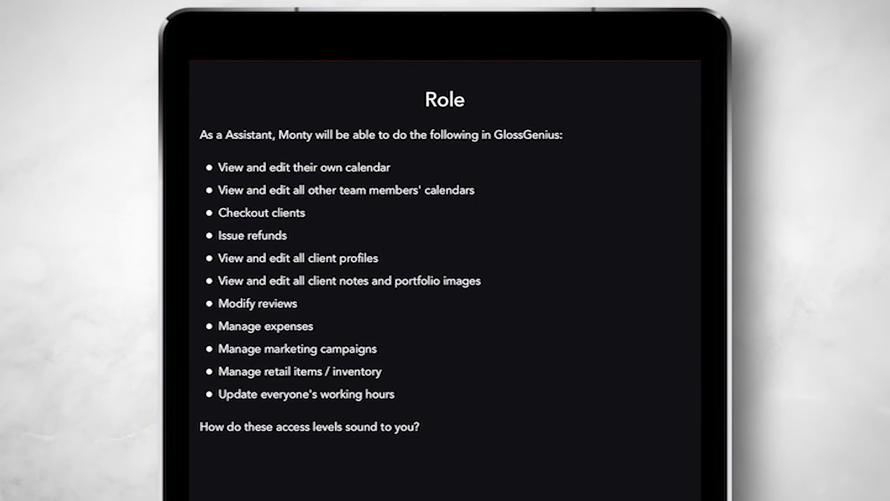
scroll(down, 3)
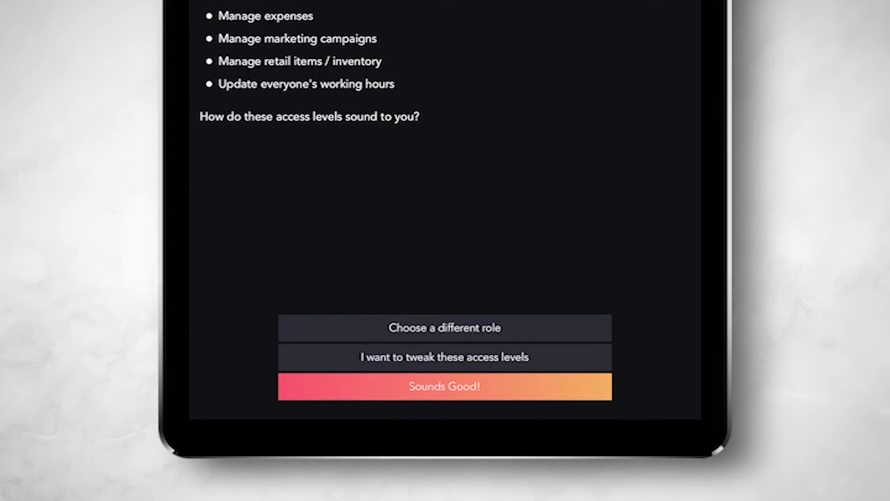
mouse_move(445, 356)
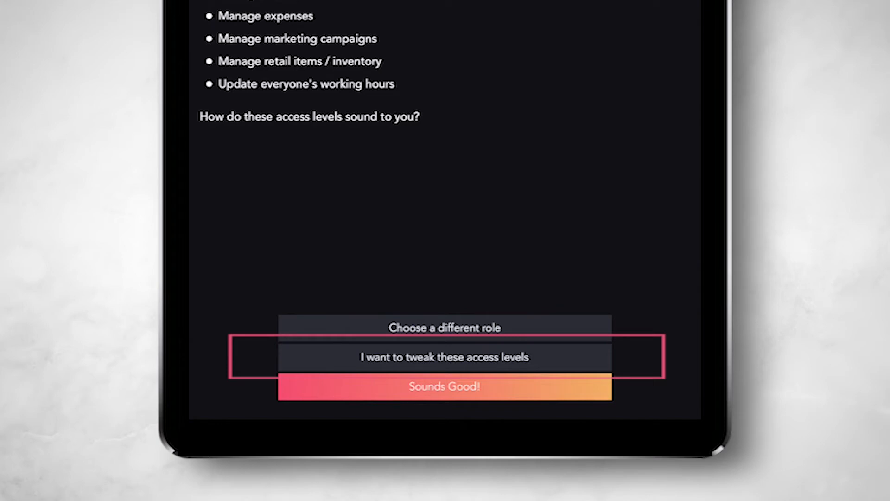
Choose to tweak the Assistant access levels and look through Monty's Permissions list.
click(444, 356)
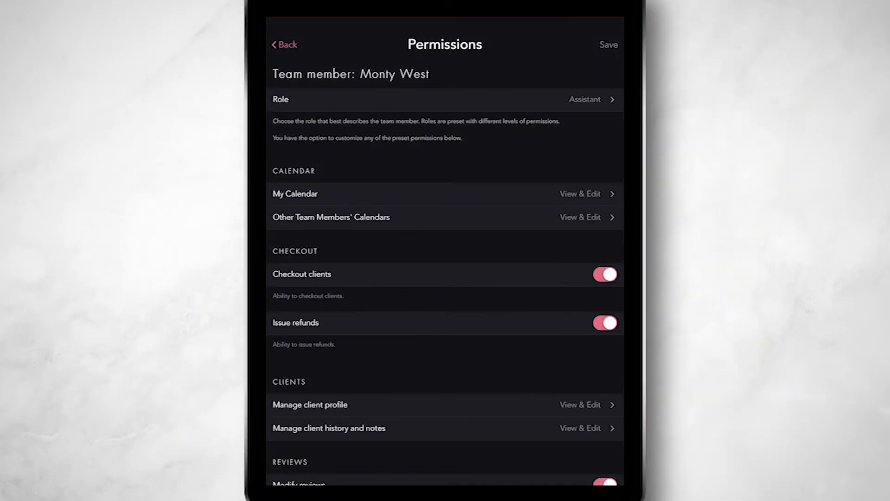
scroll(down, 3)
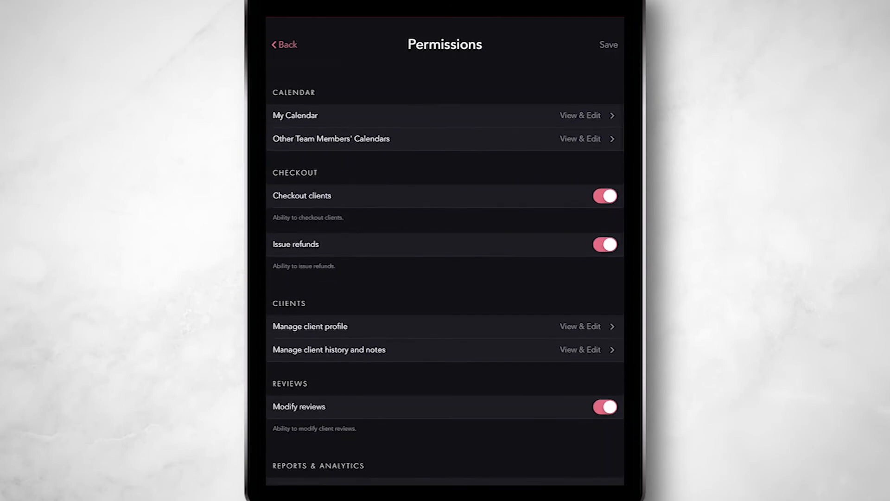
scroll(down, 3)
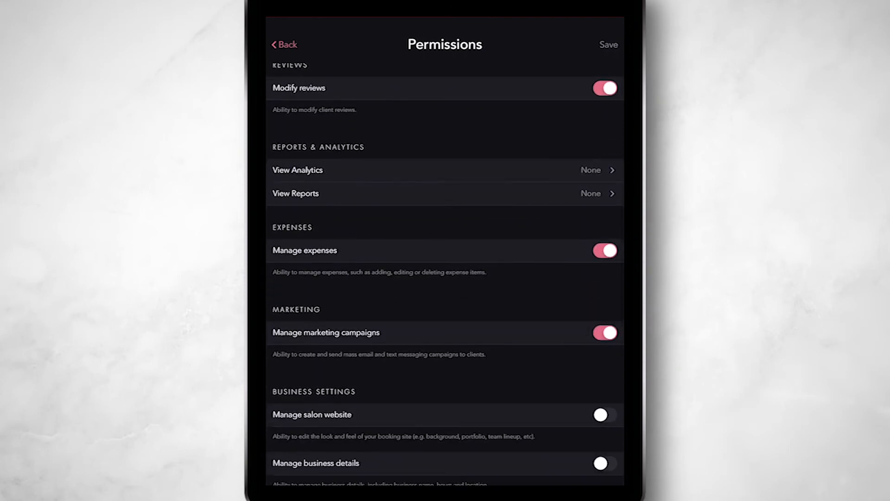
scroll(up, 3)
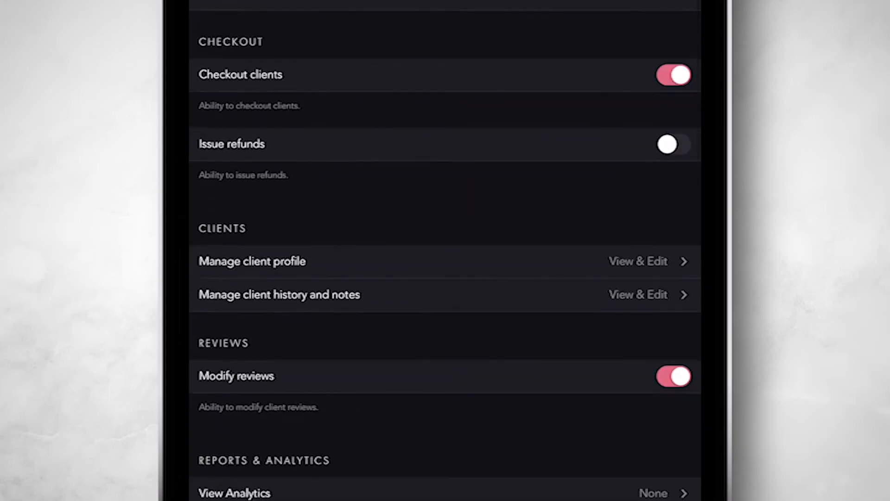
Switch Manage expenses off and Manage salon website on for Monty.
scroll(down, 3)
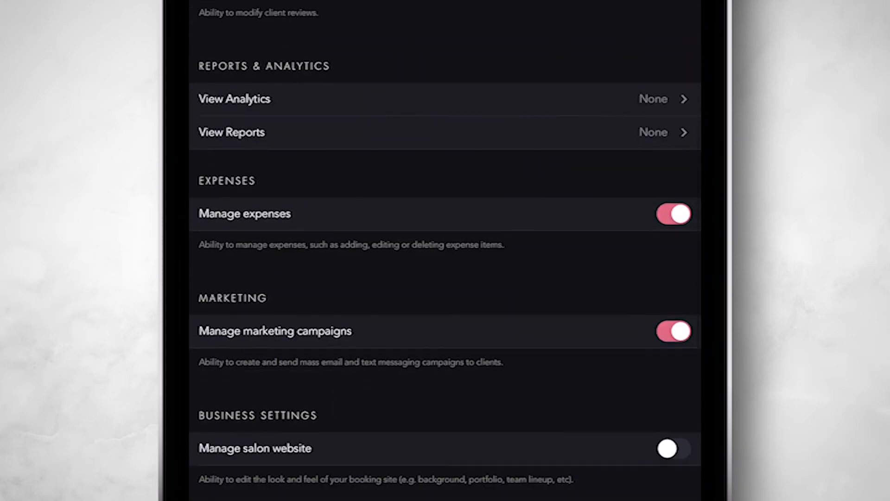
click(673, 214)
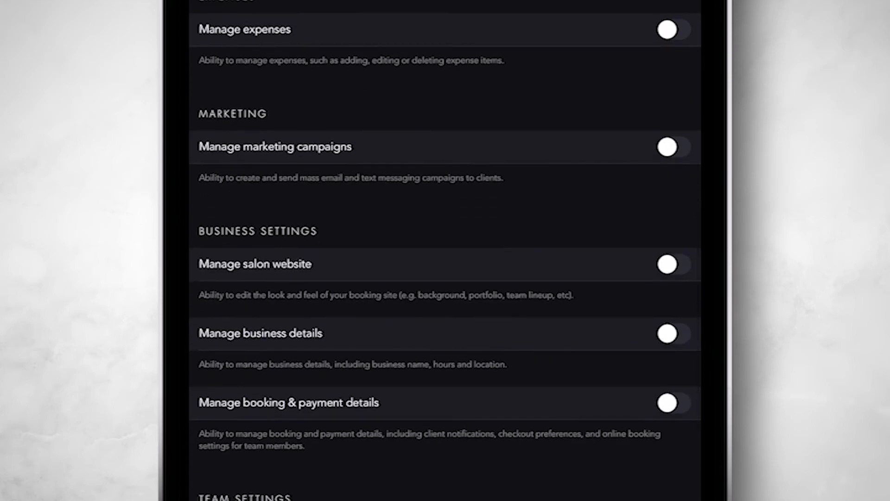
click(673, 264)
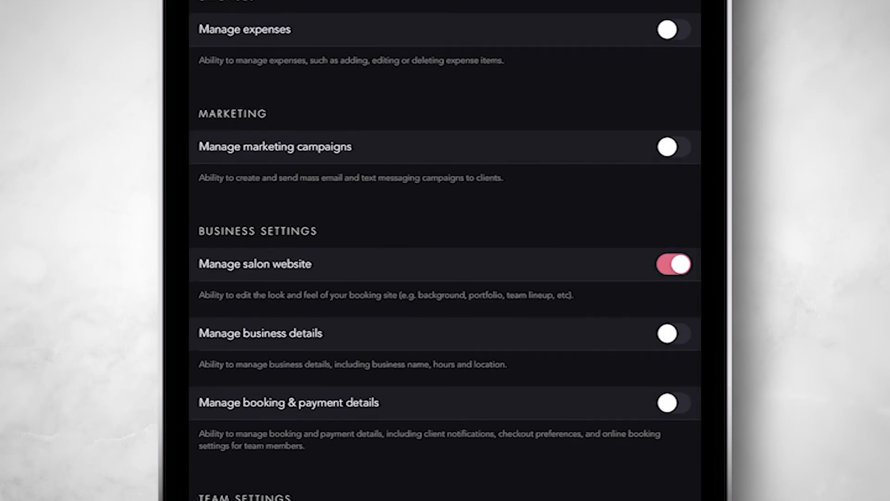